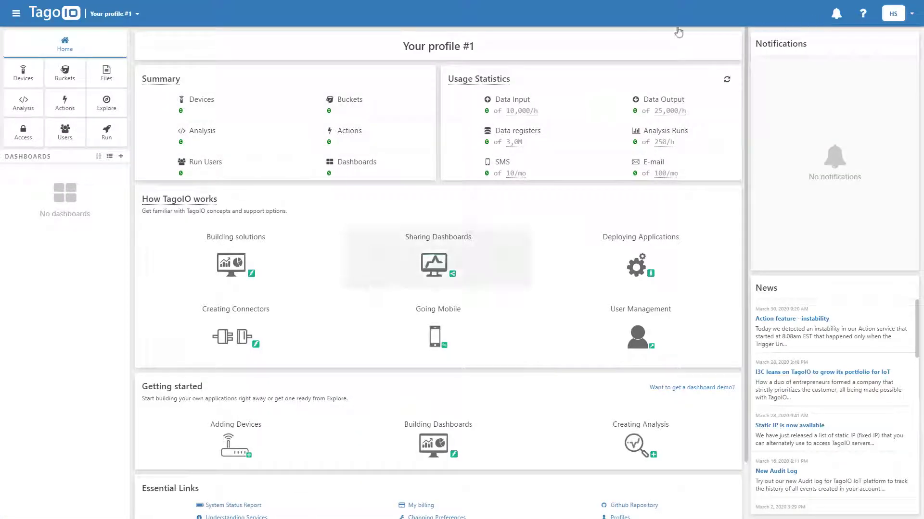
mouse_move(23, 74)
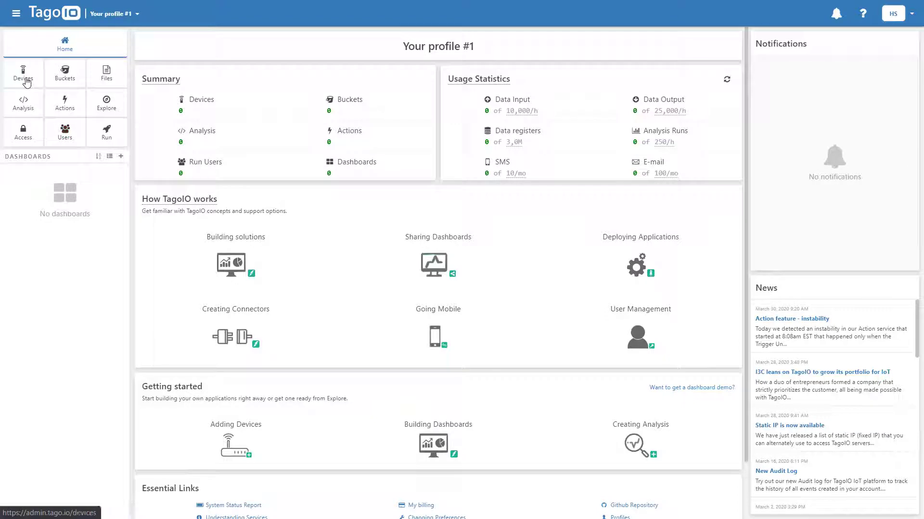
Step: Go to the Devices section from the profile home page
click(22, 73)
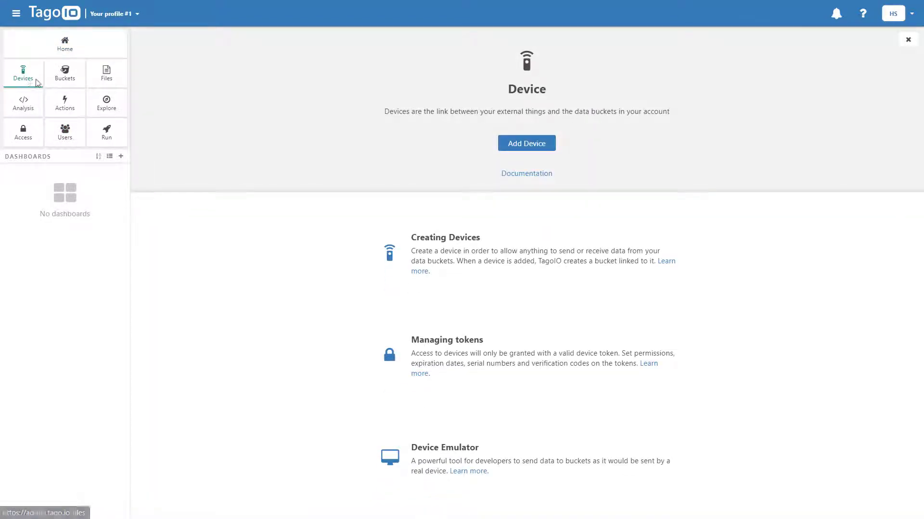
Step: Add a new device using the Location Mobile App-TagoIO HTTP connector
click(525, 143)
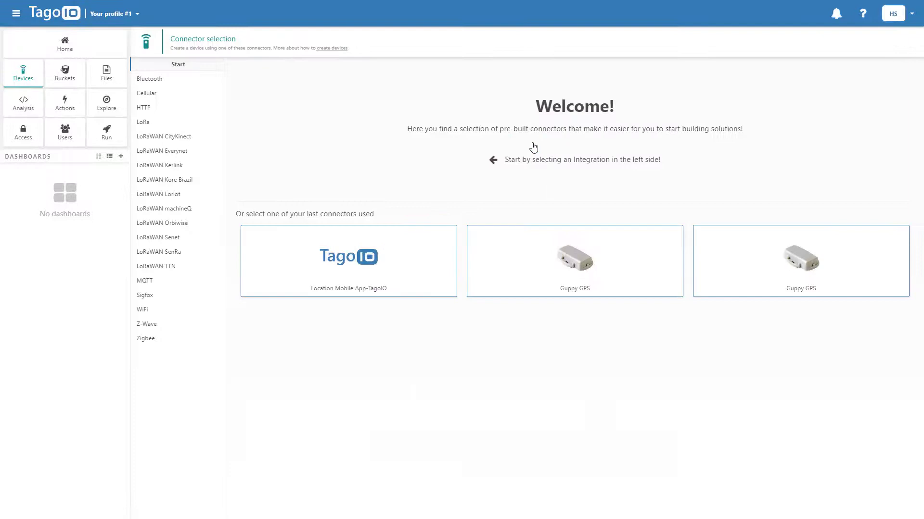
mouse_move(144, 111)
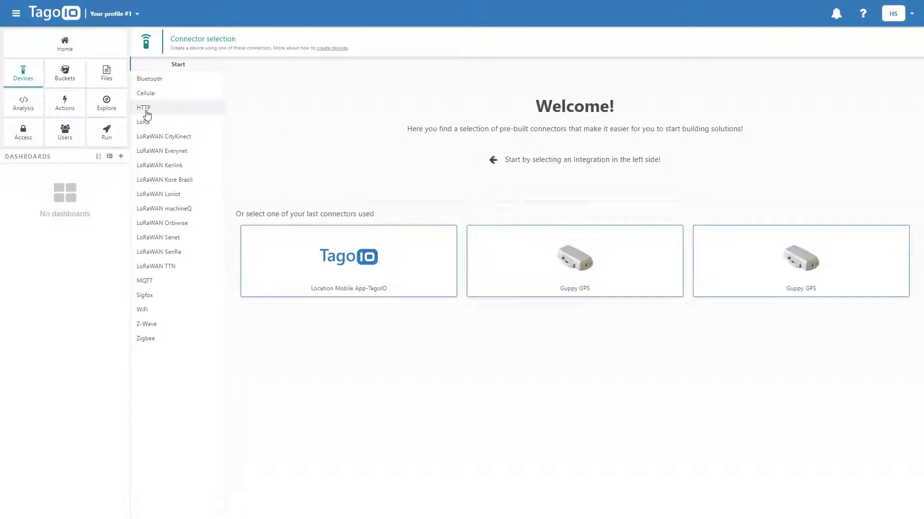
click(143, 106)
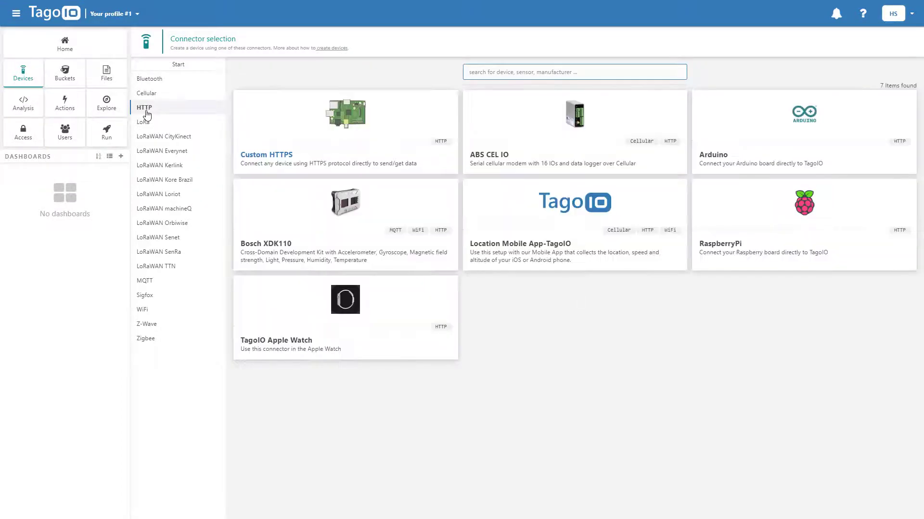
click(574, 224)
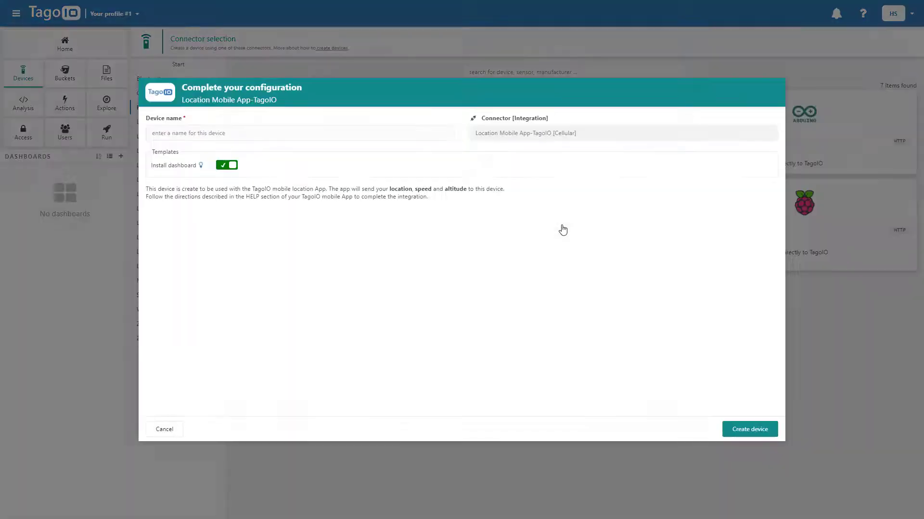
Step: Name the device 'Tago Mobile' and create it with its bucket and dashboard
click(277, 133)
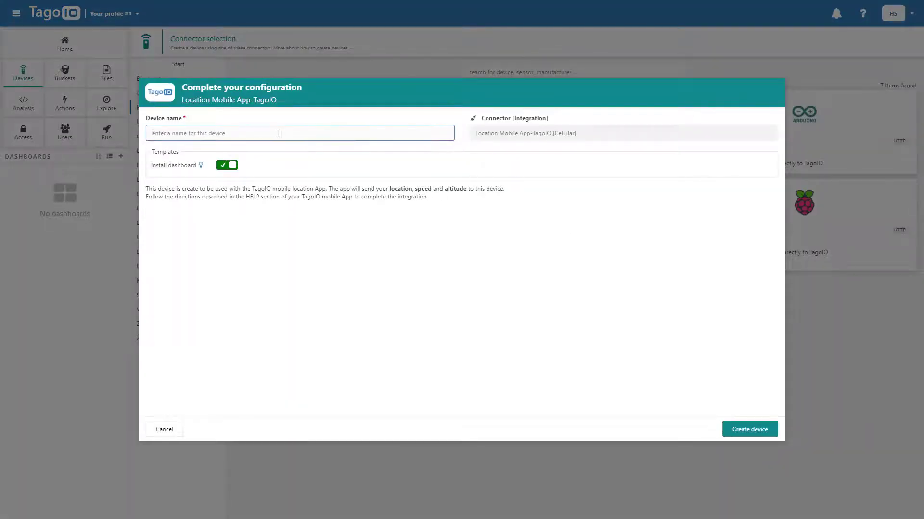
text(Tago Mobile)
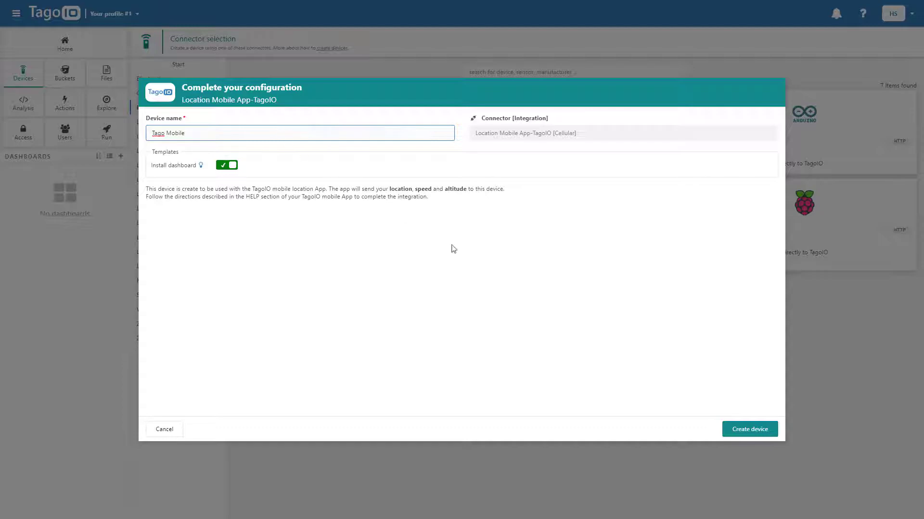
click(748, 429)
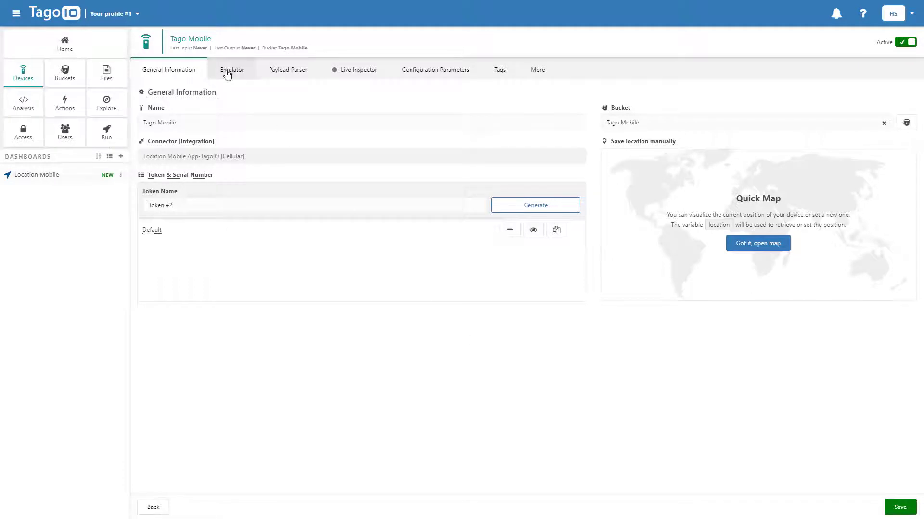
Step: Load the Car sample payload in the emulator and send it, getting 6 data added
click(232, 69)
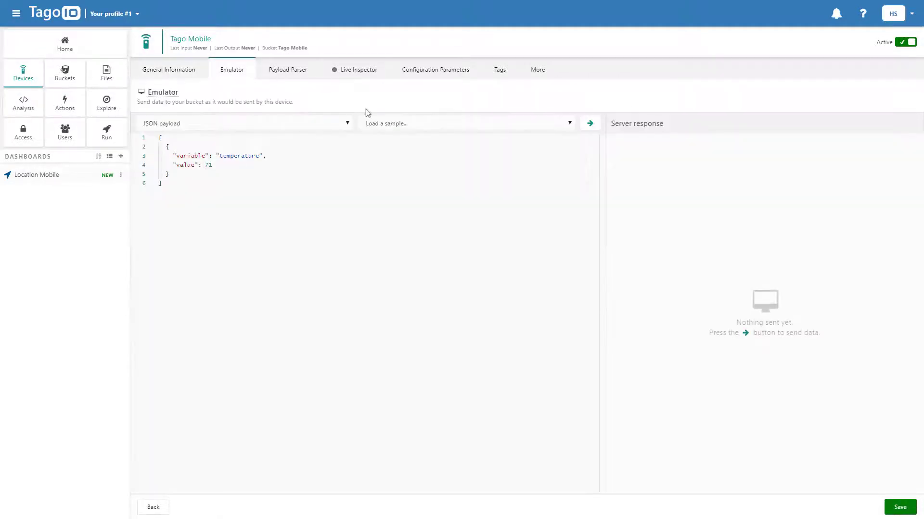
click(466, 123)
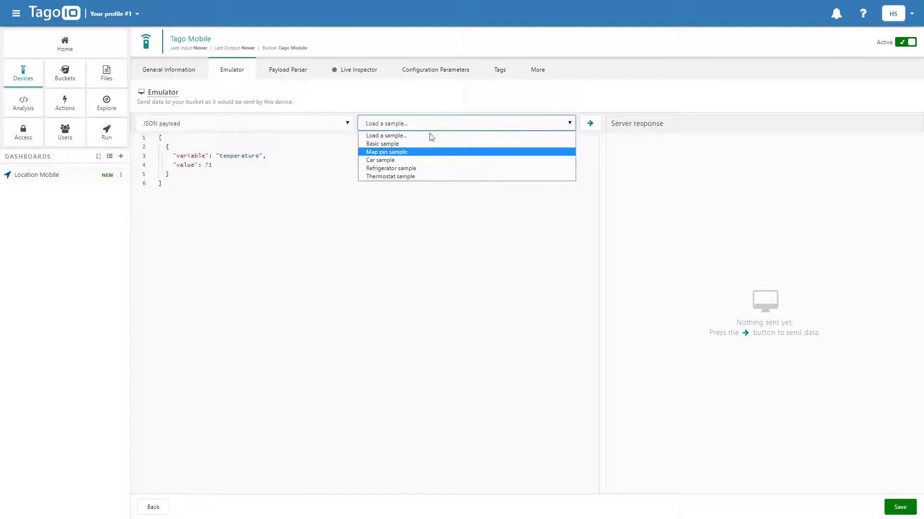
click(380, 159)
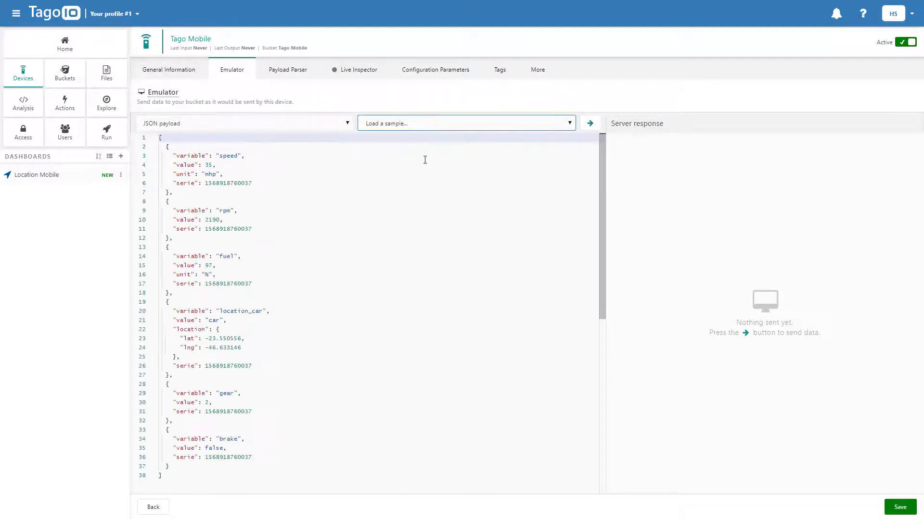
click(589, 123)
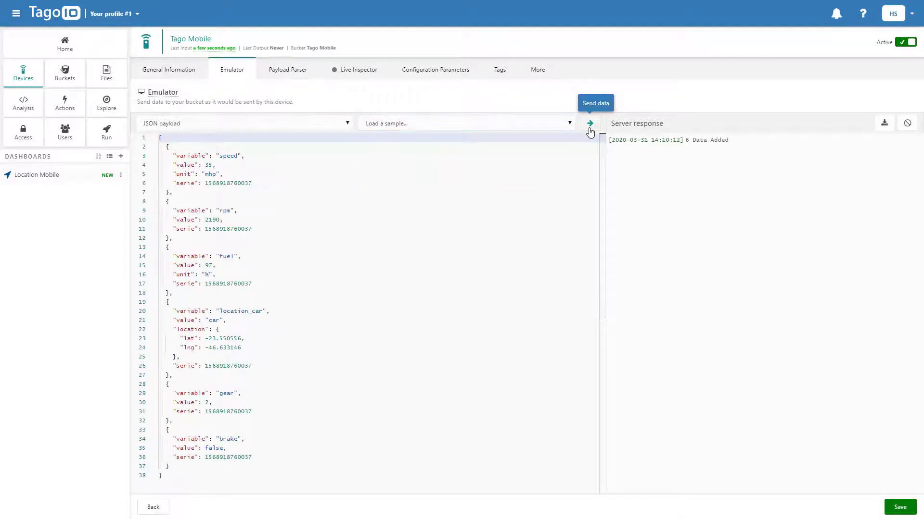
mouse_move(334, 69)
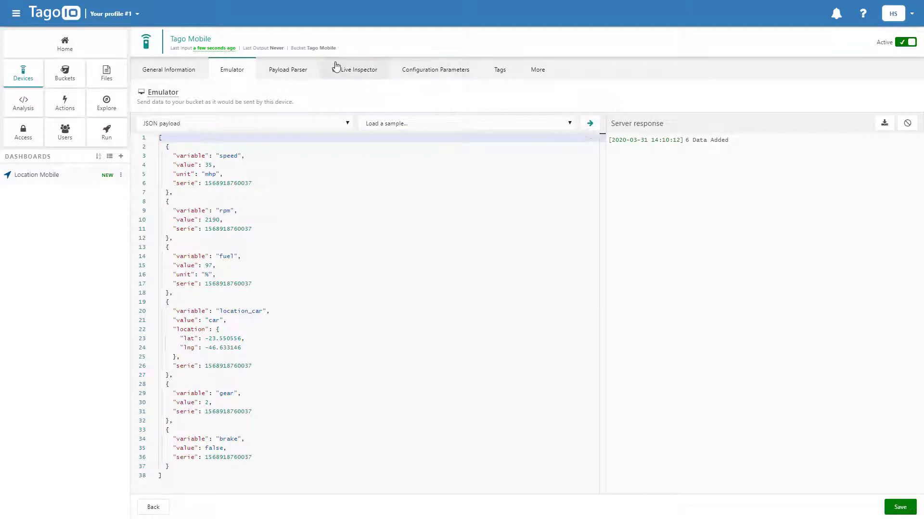
Step: Resend the car sample and expand its HTTP request and raw payload entries in Live Inspector
click(358, 70)
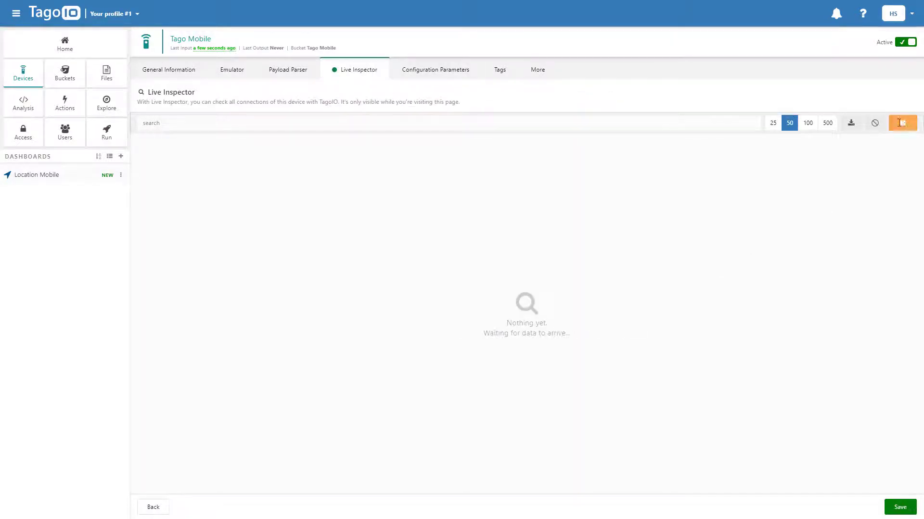
click(232, 69)
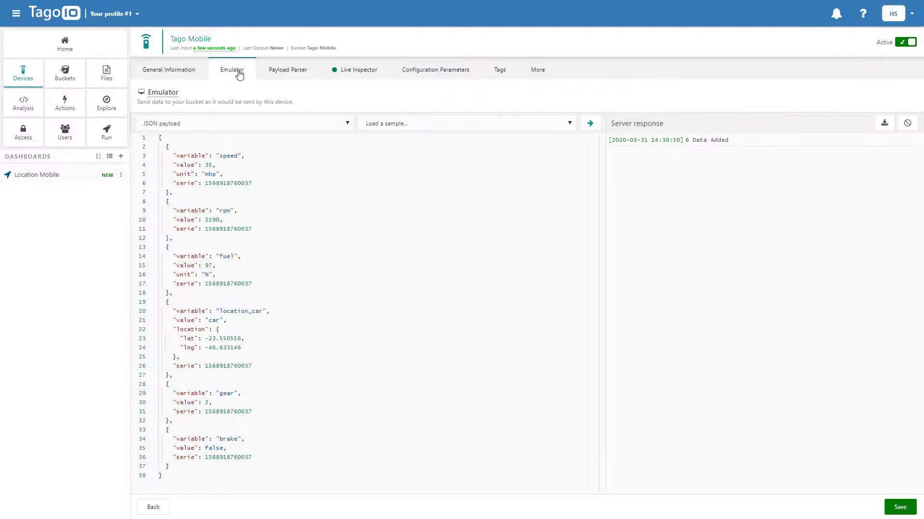
mouse_move(589, 123)
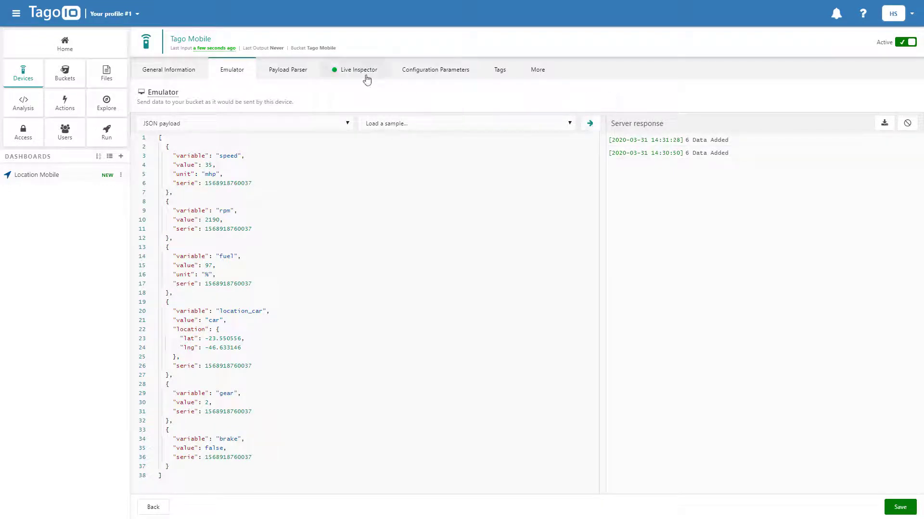
click(358, 69)
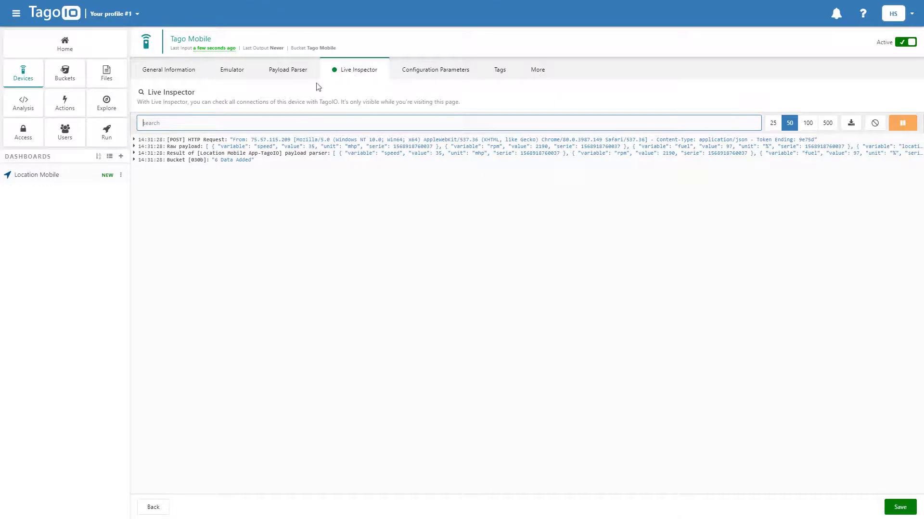
click(135, 140)
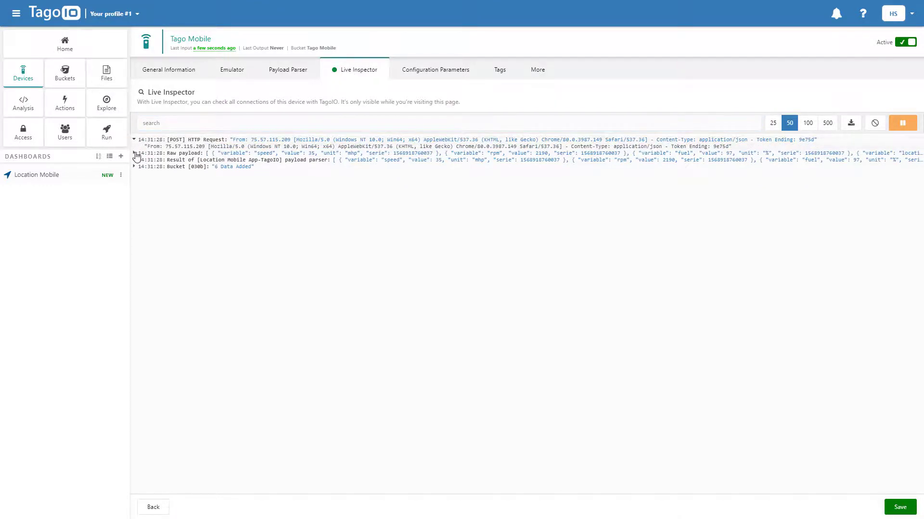
click(134, 153)
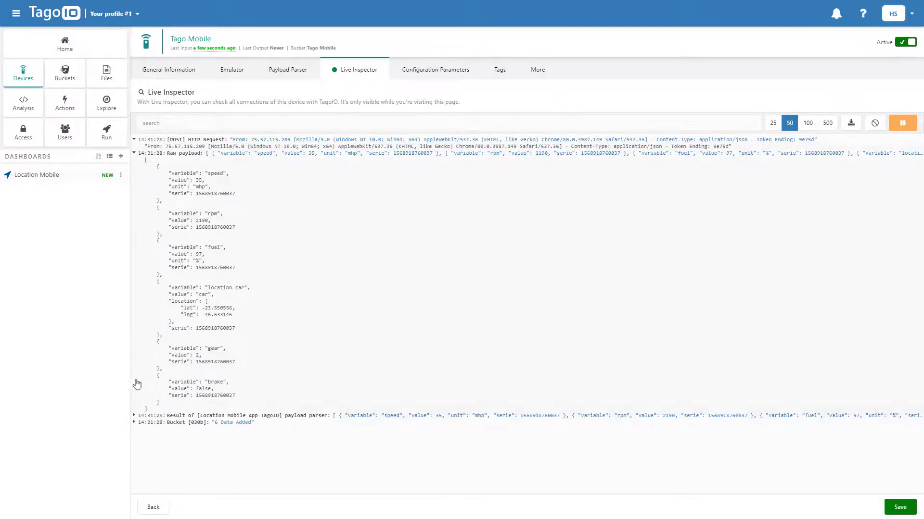
Step: Expand the payload parser result entry to list its parsed variables
click(133, 415)
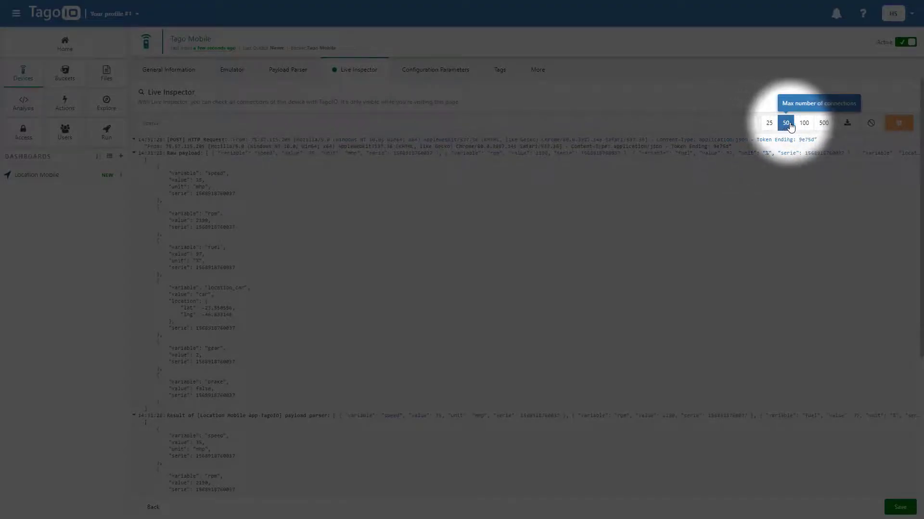
mouse_move(823, 124)
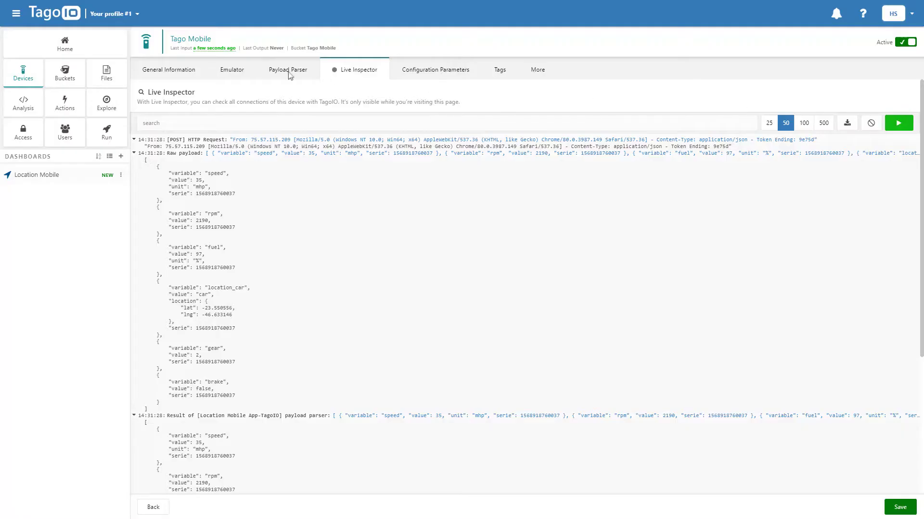
Step: Send the car sample a third time and return to the paused Live Inspector logs
click(232, 69)
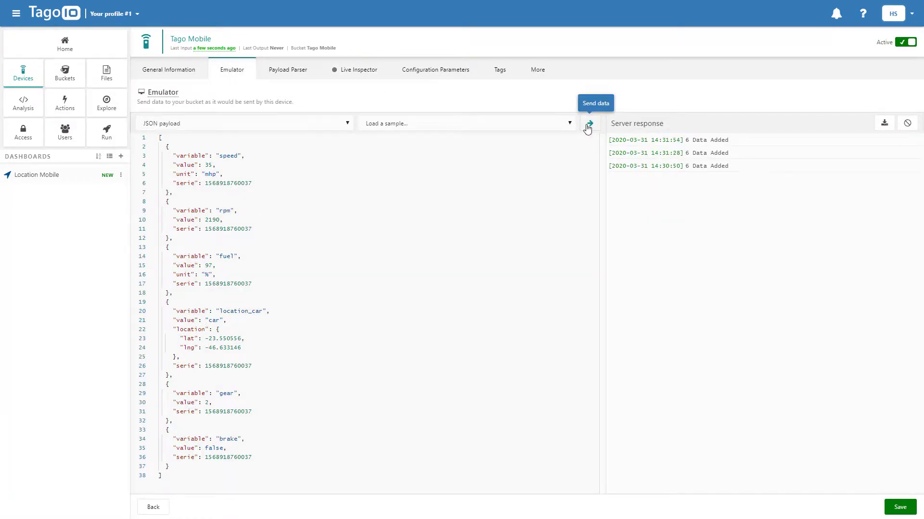
click(359, 70)
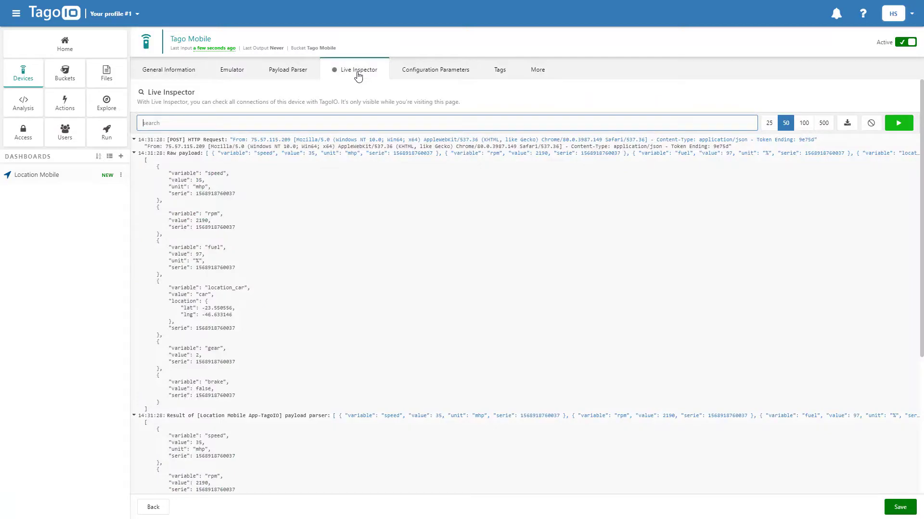